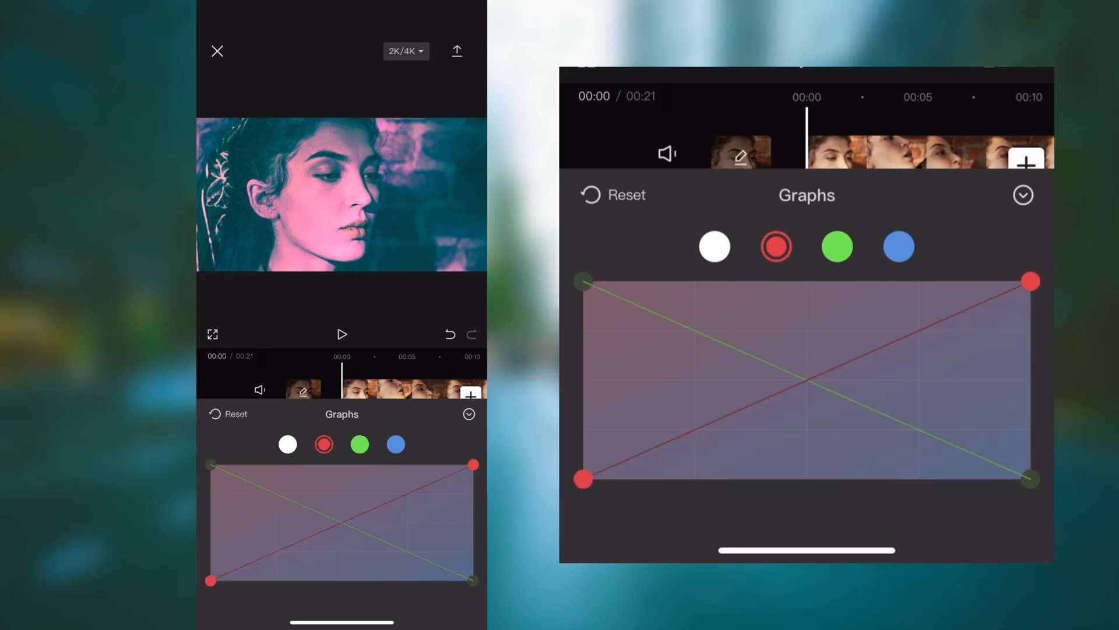
Invert the last colour curve so the portrait becomes a full negative
drag(1030, 281, 1029, 478)
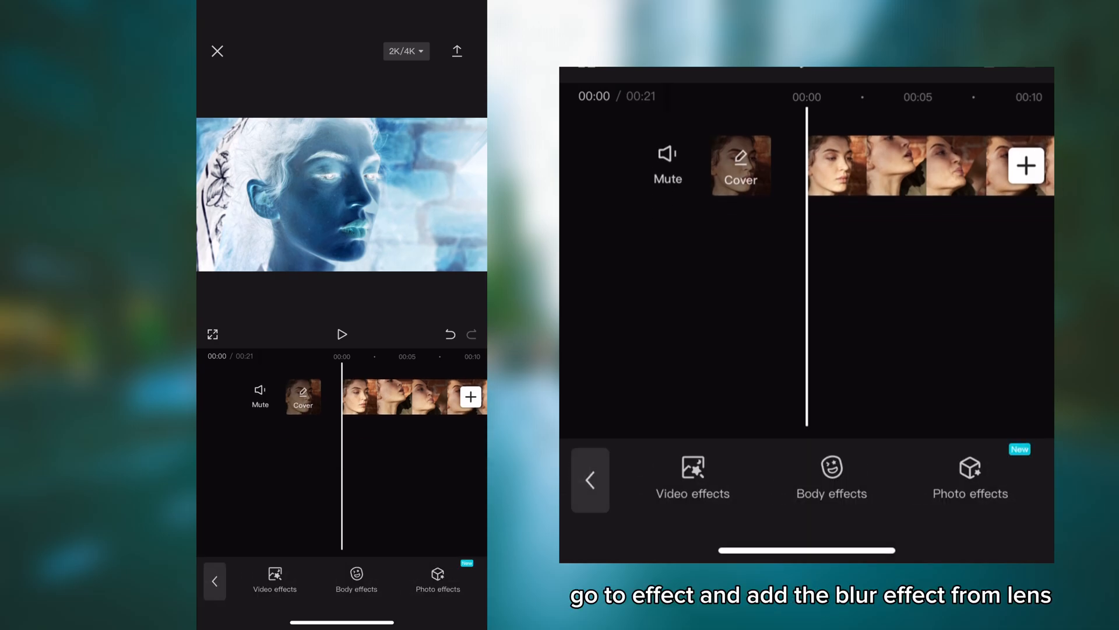
Apply the Blur lens effect to the negative portrait and export it to the device
click(692, 477)
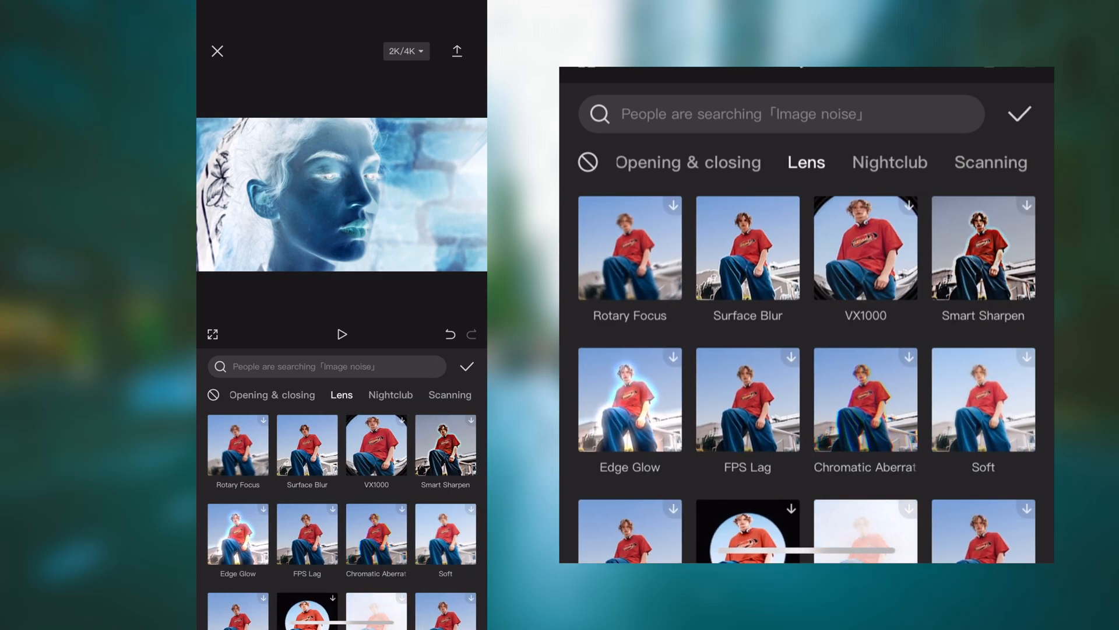
scroll(down, 3)
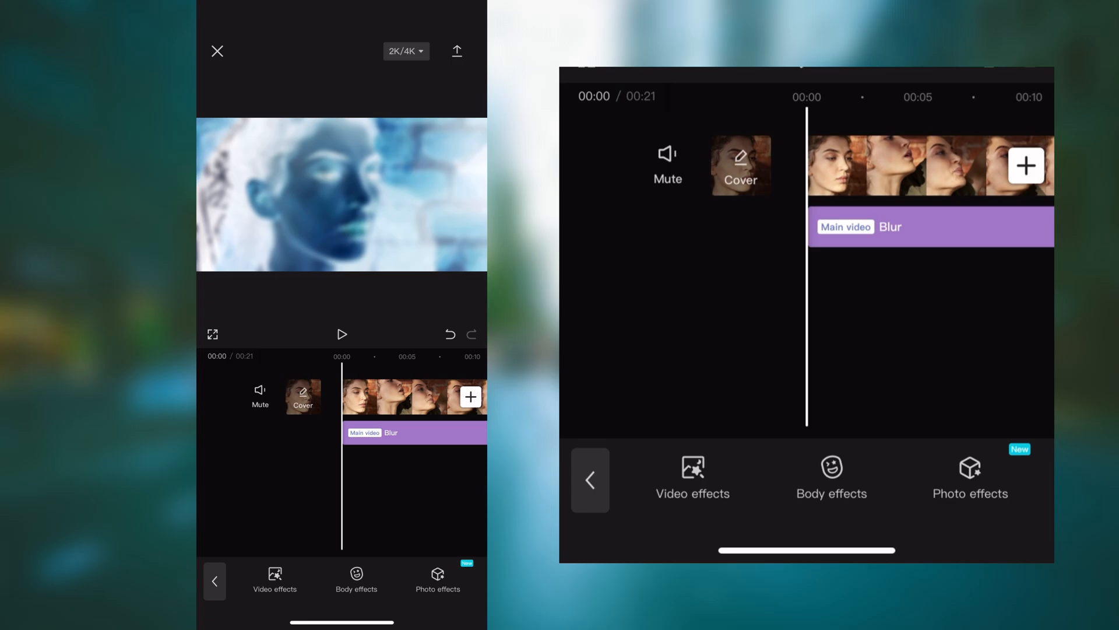
click(457, 50)
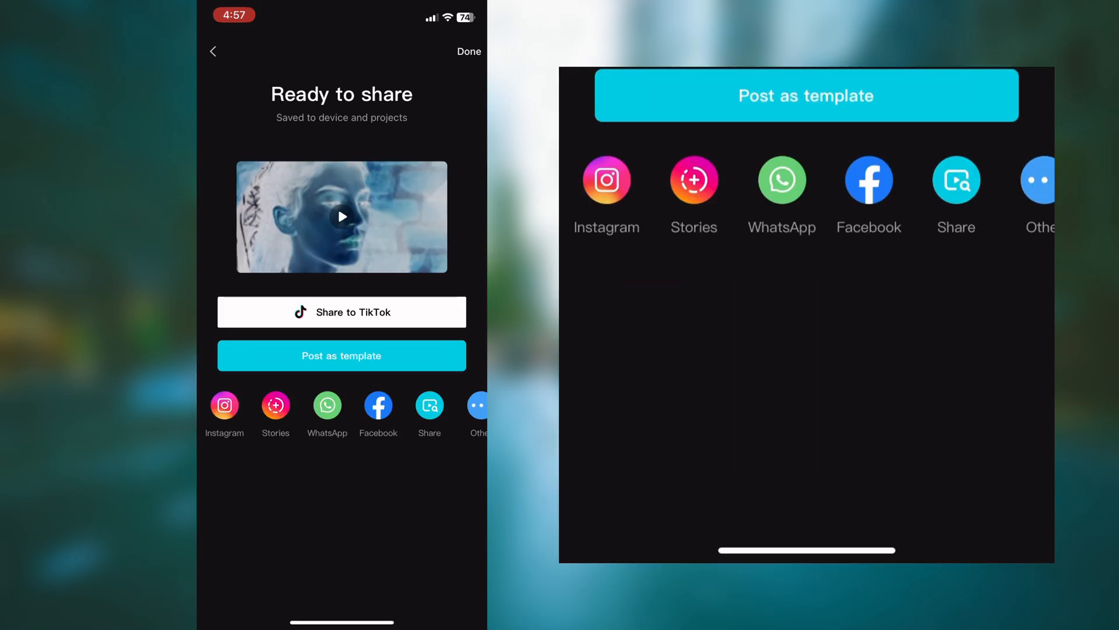
Reopen project 0901-02 and delete the inversion filter and Blur effect layers
click(469, 51)
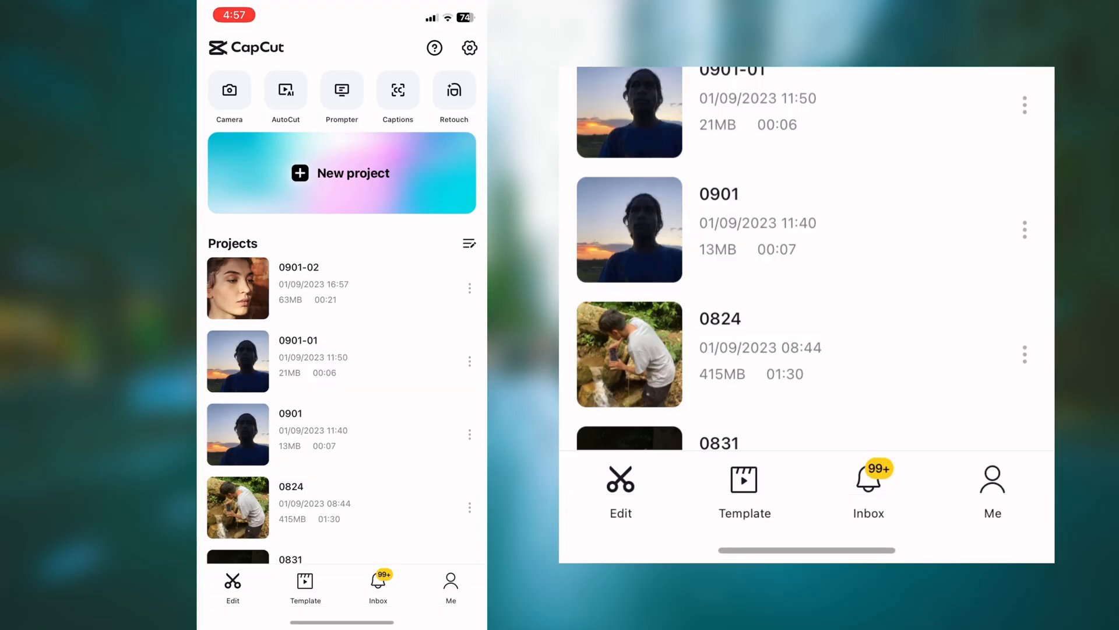
click(238, 288)
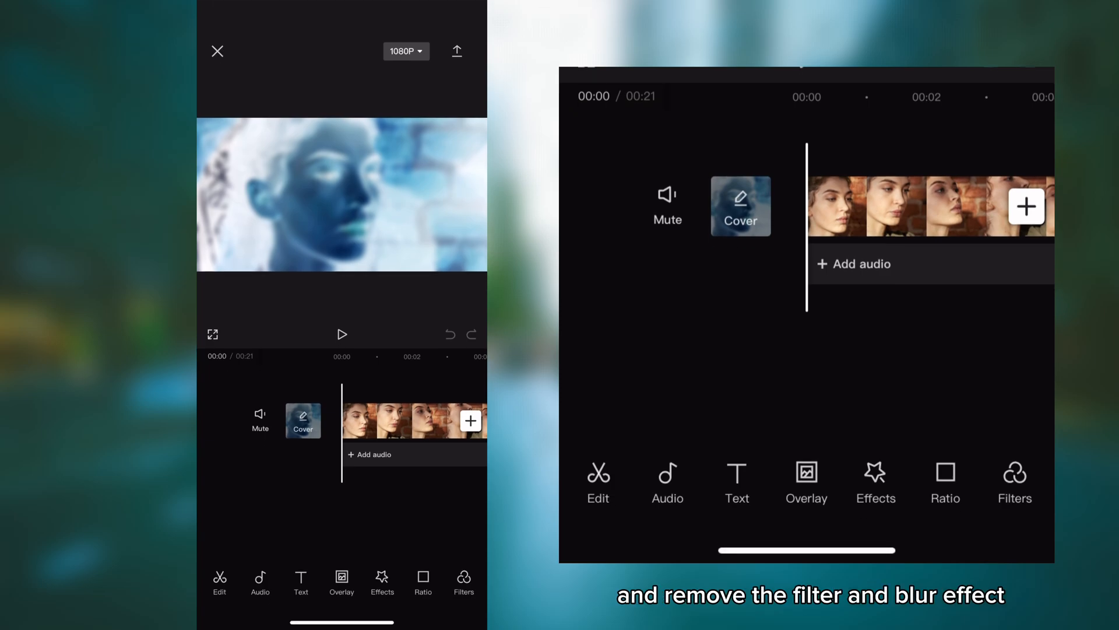
click(414, 421)
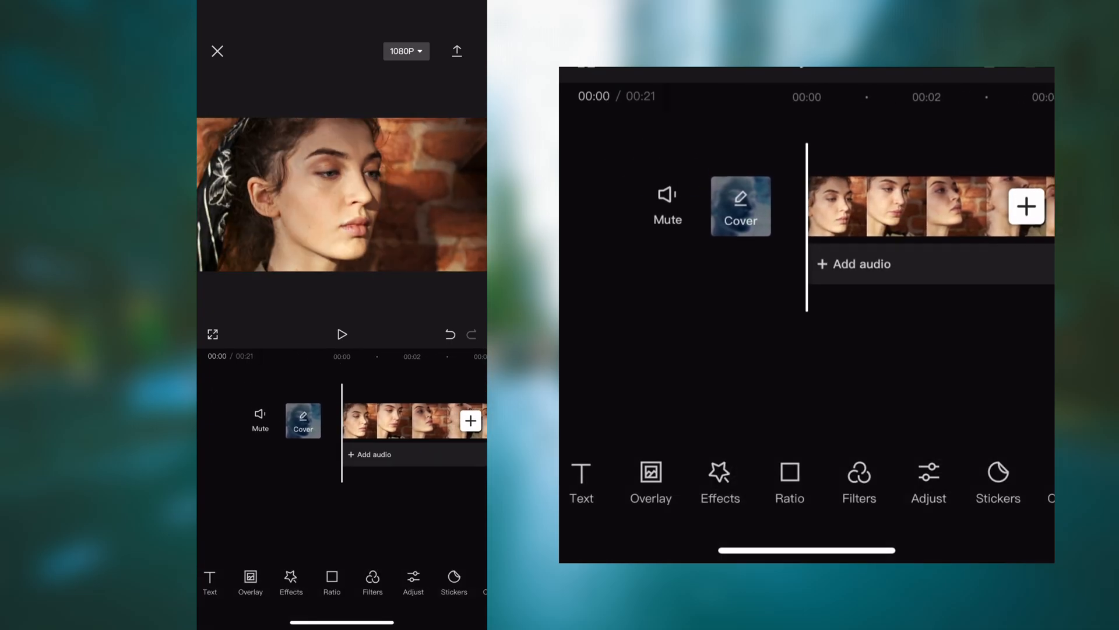
Add the exported inverted, blurred clip as an overlay above the portrait
click(470, 421)
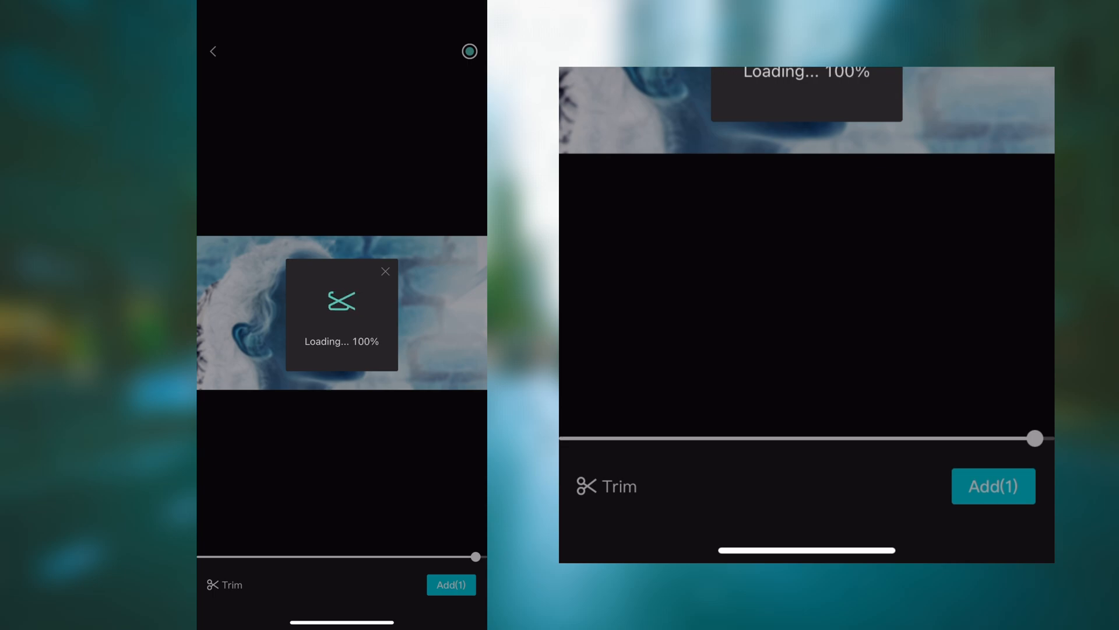
click(451, 584)
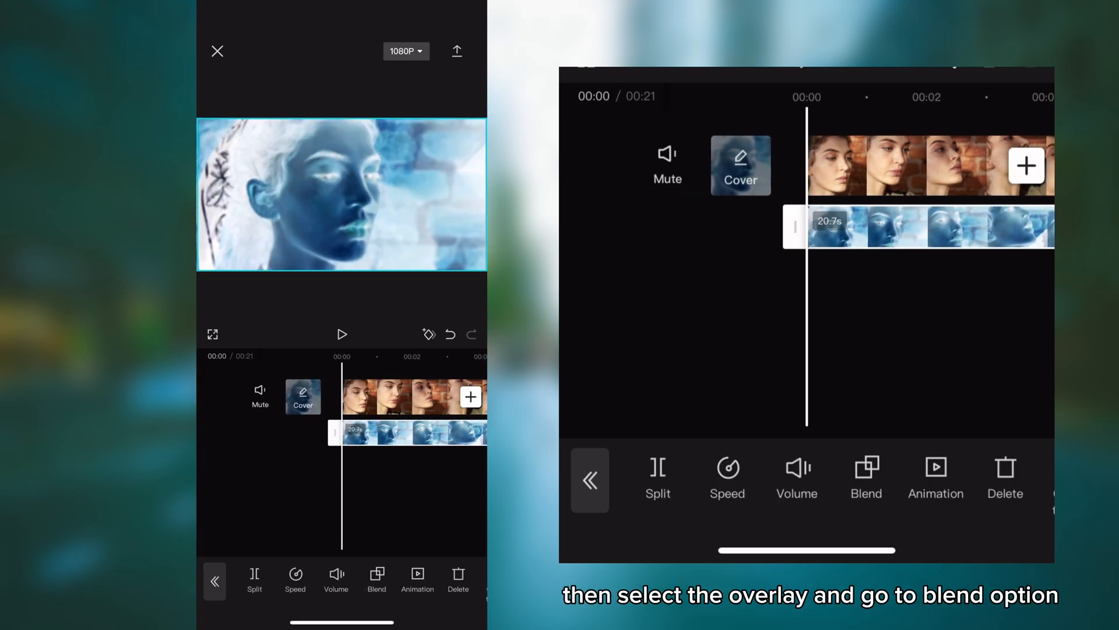
Set the overlay to Burn blend mode at opacity 75 and confirm
click(866, 477)
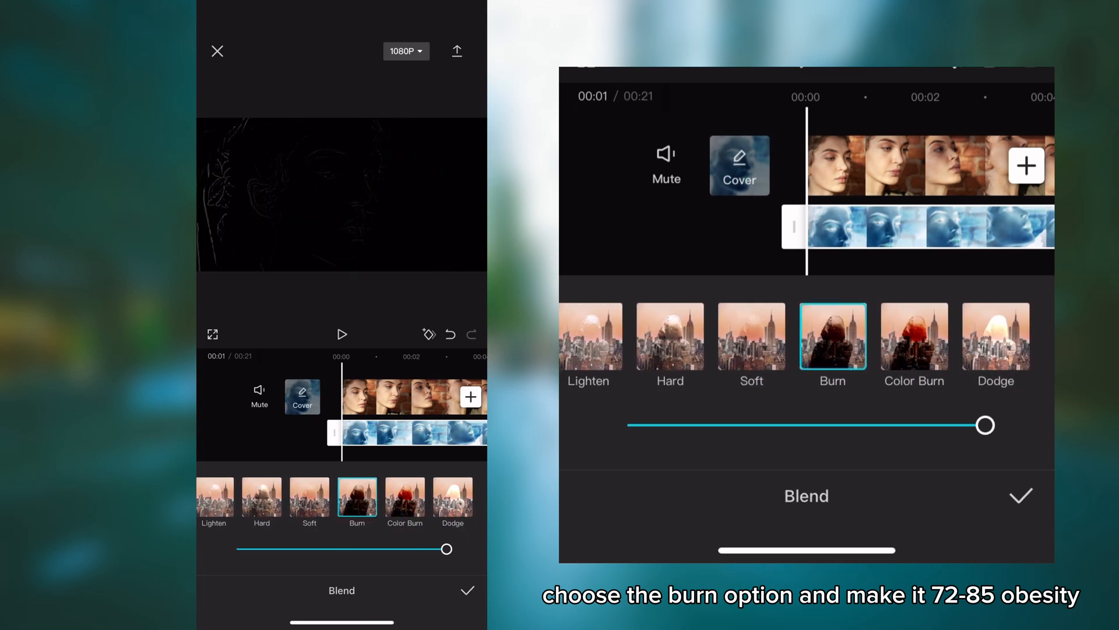
drag(986, 424, 911, 424)
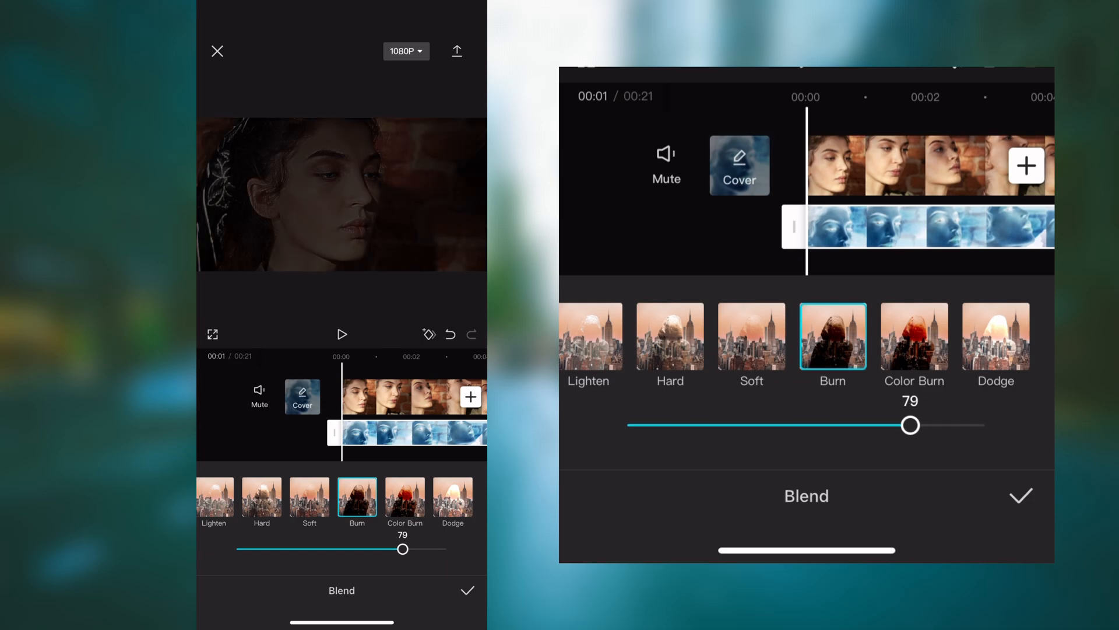
drag(911, 424, 895, 424)
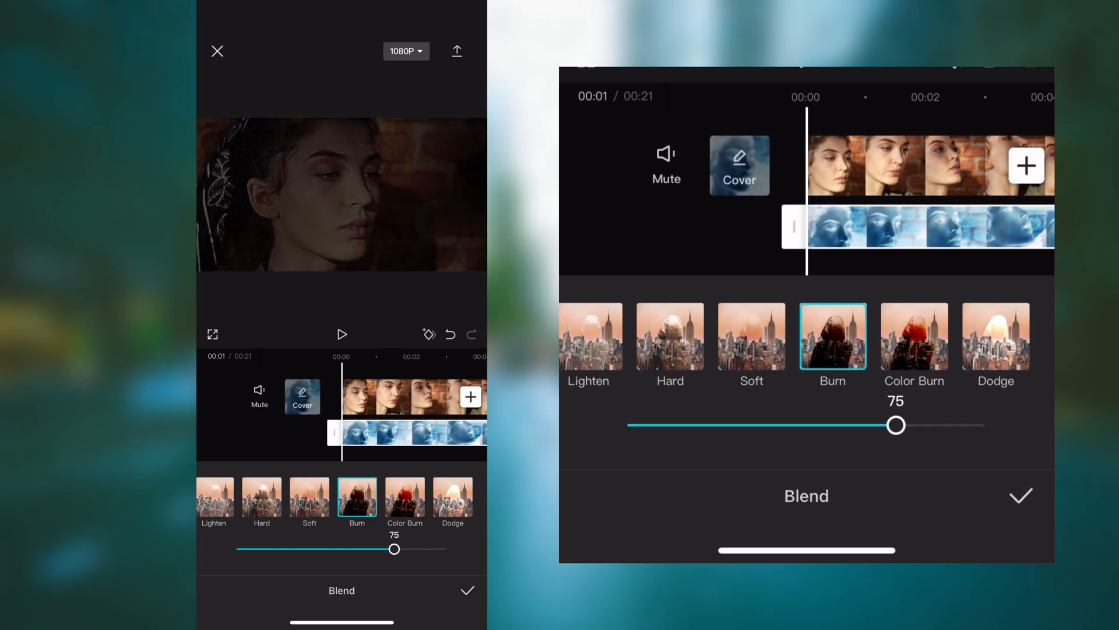
click(1020, 495)
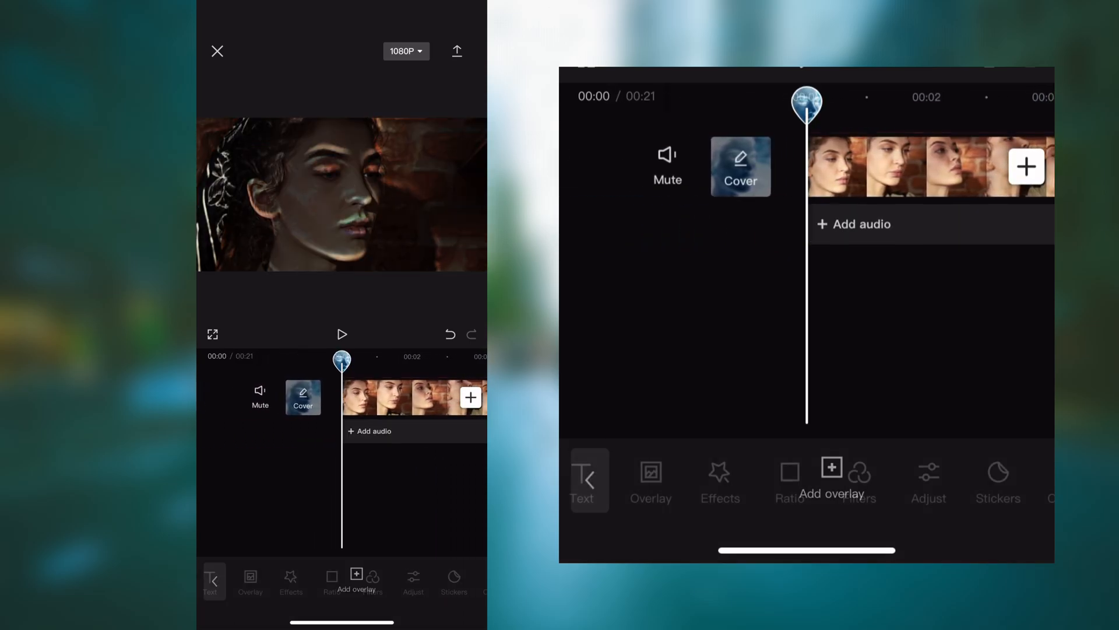
Add the plain white media as a second overlay and extend it across the video
click(341, 334)
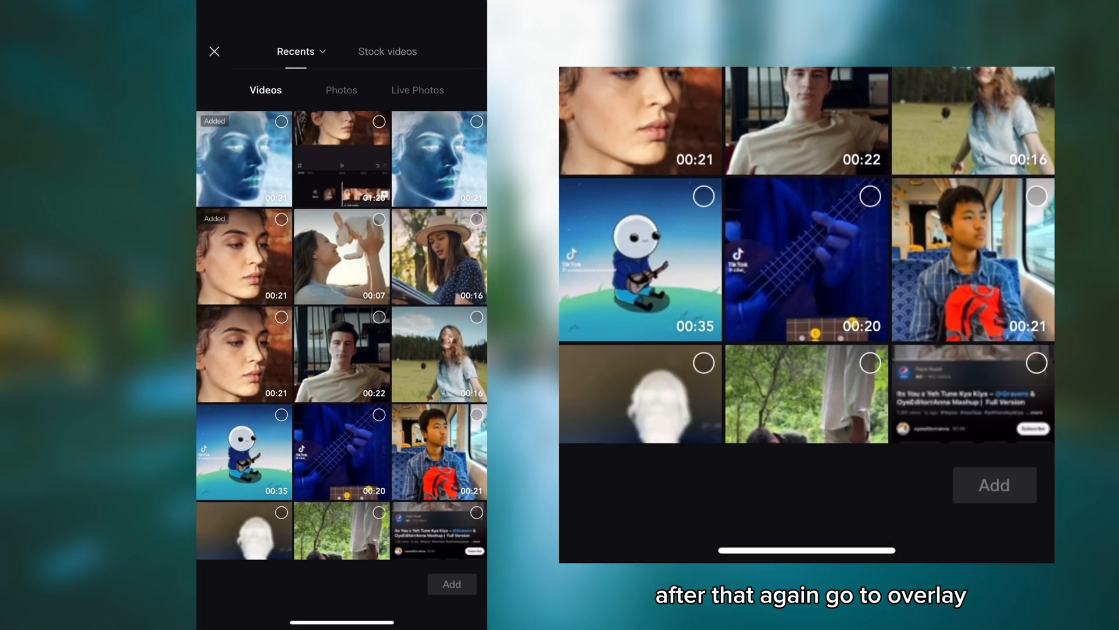
click(387, 51)
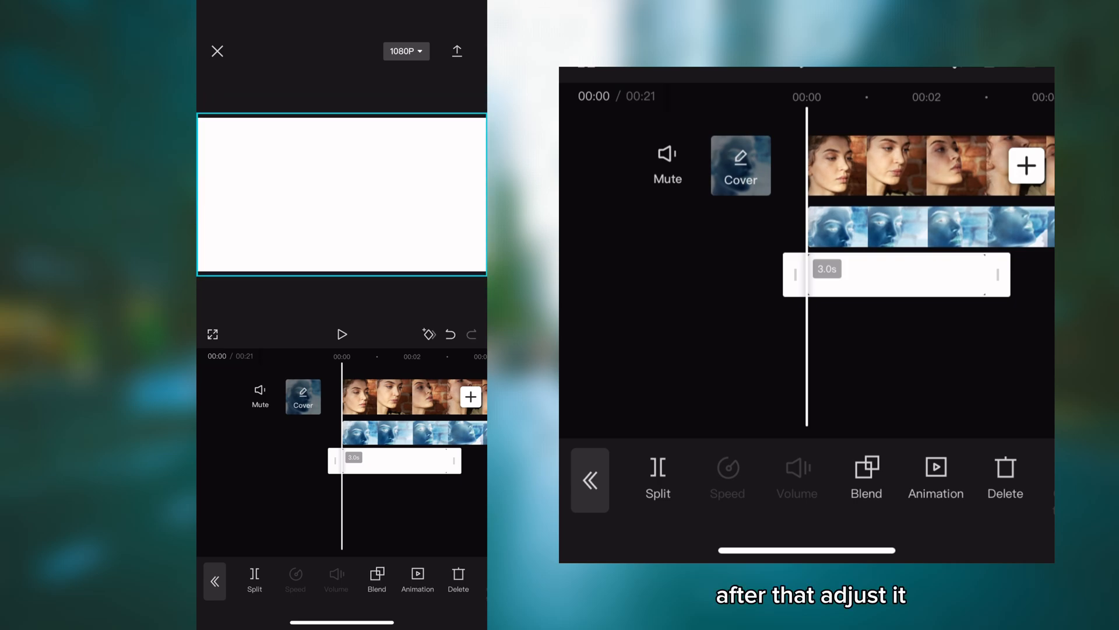
click(867, 478)
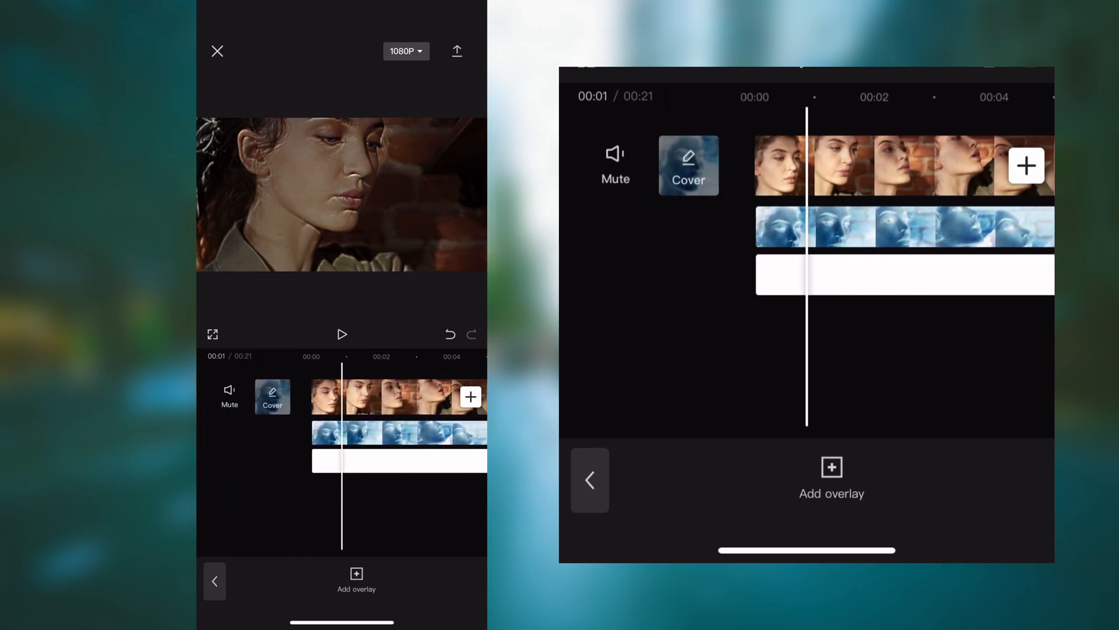
Preview the edit and start a colour adjustment with exposure at 10
click(342, 335)
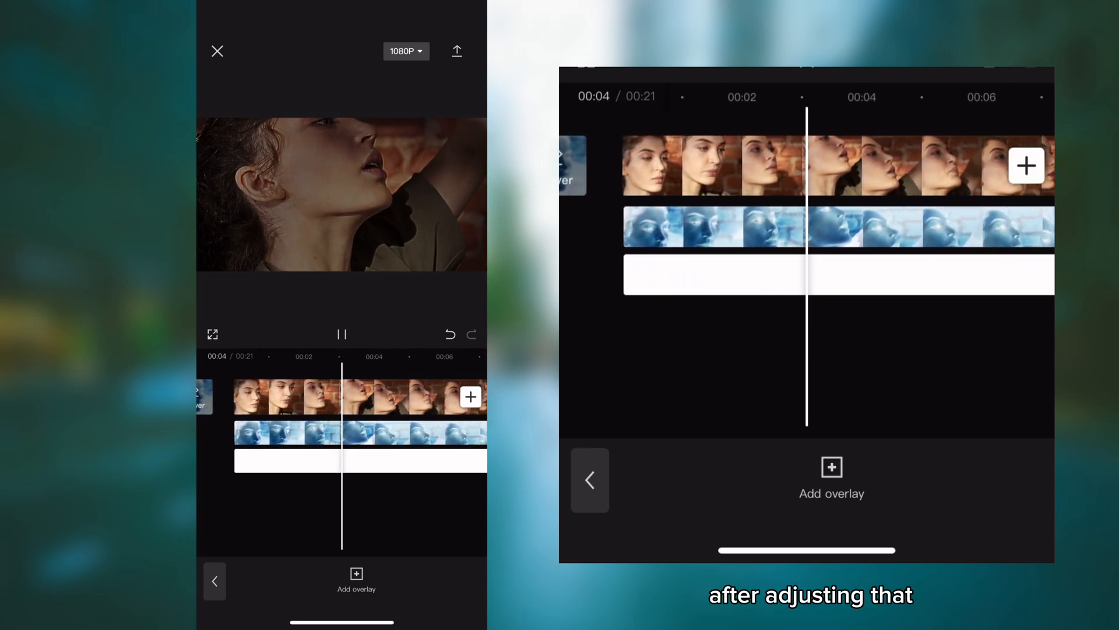
click(286, 396)
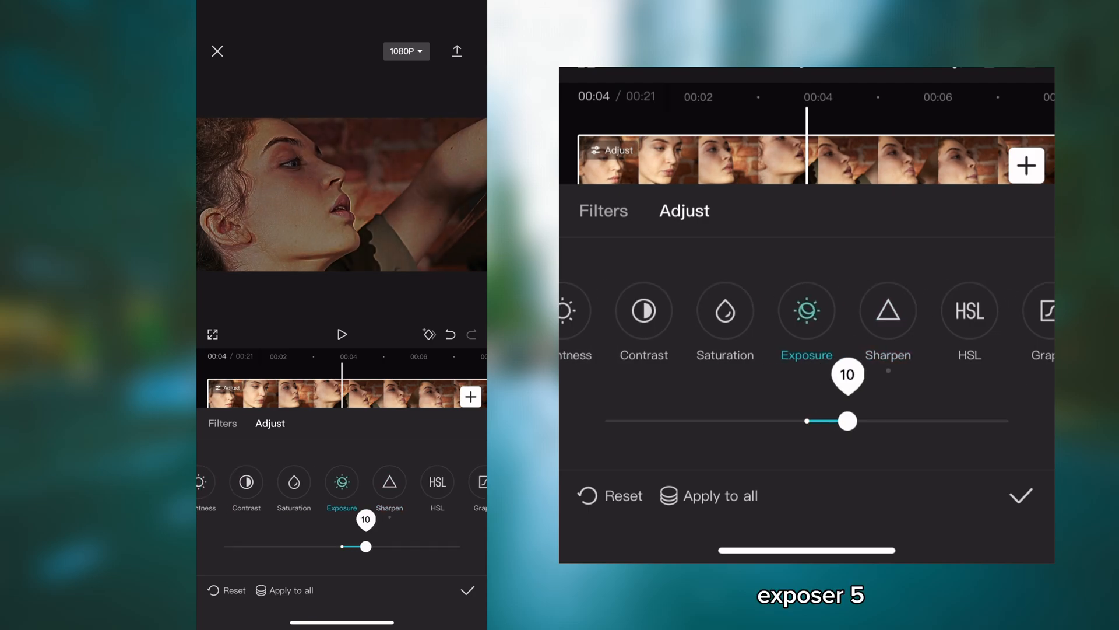
Tweak exposure, set brightness to 5, and confirm the adjustments
drag(846, 421, 826, 421)
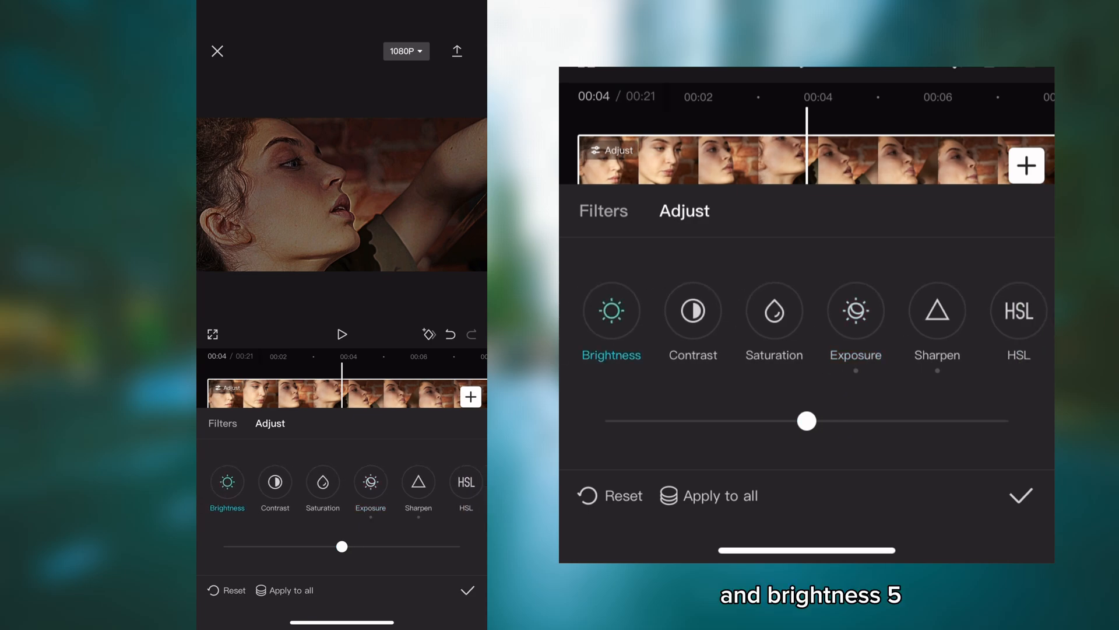
drag(806, 421, 833, 421)
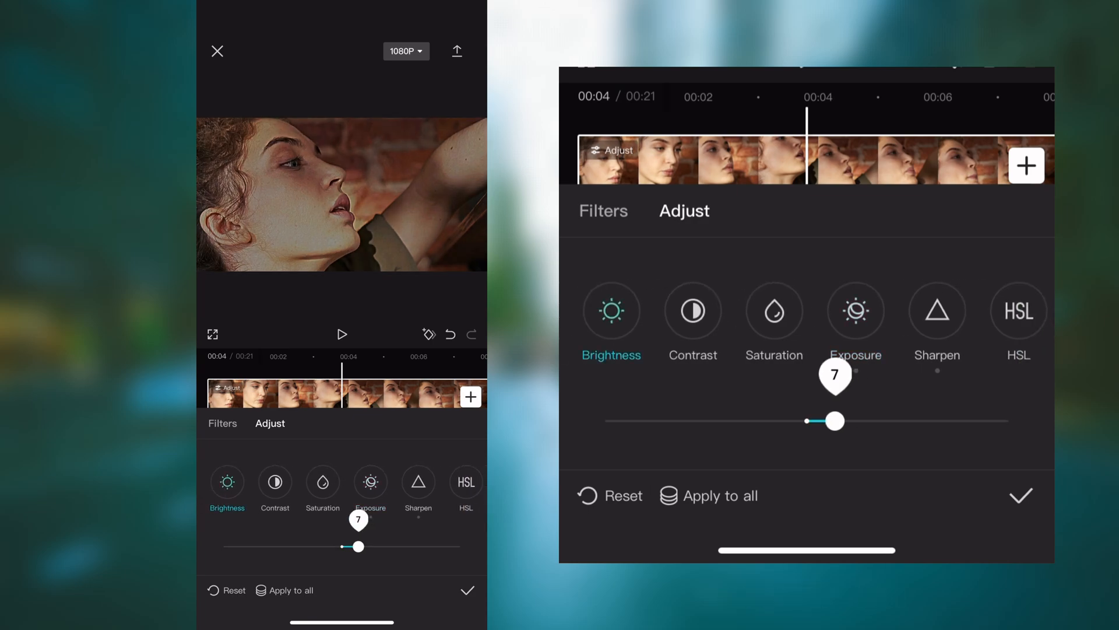
drag(837, 421, 827, 421)
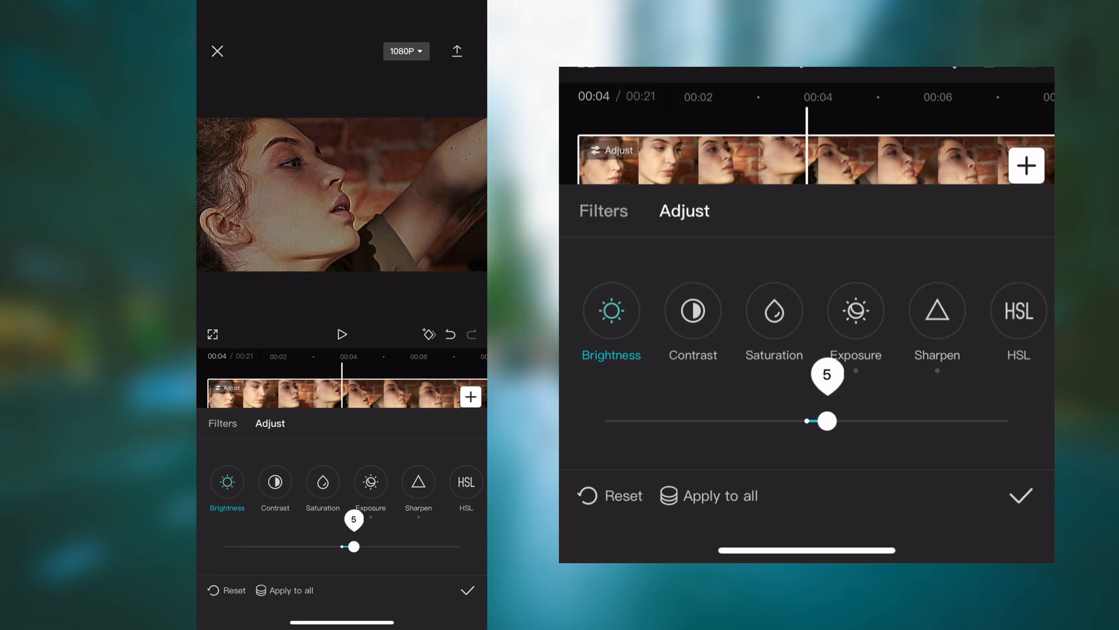
click(773, 310)
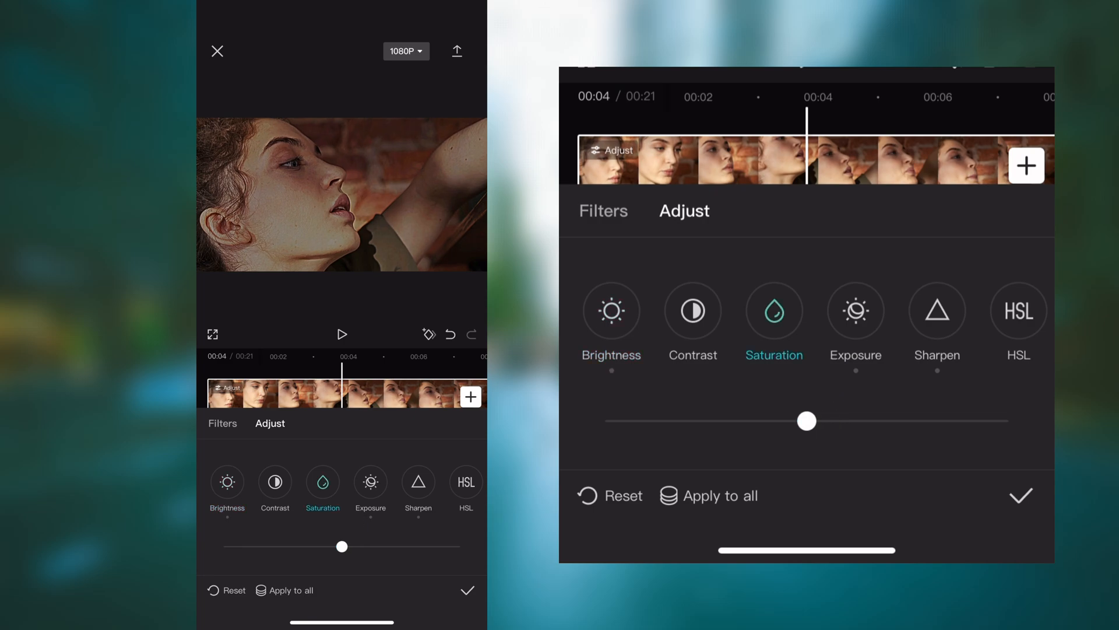
click(691, 310)
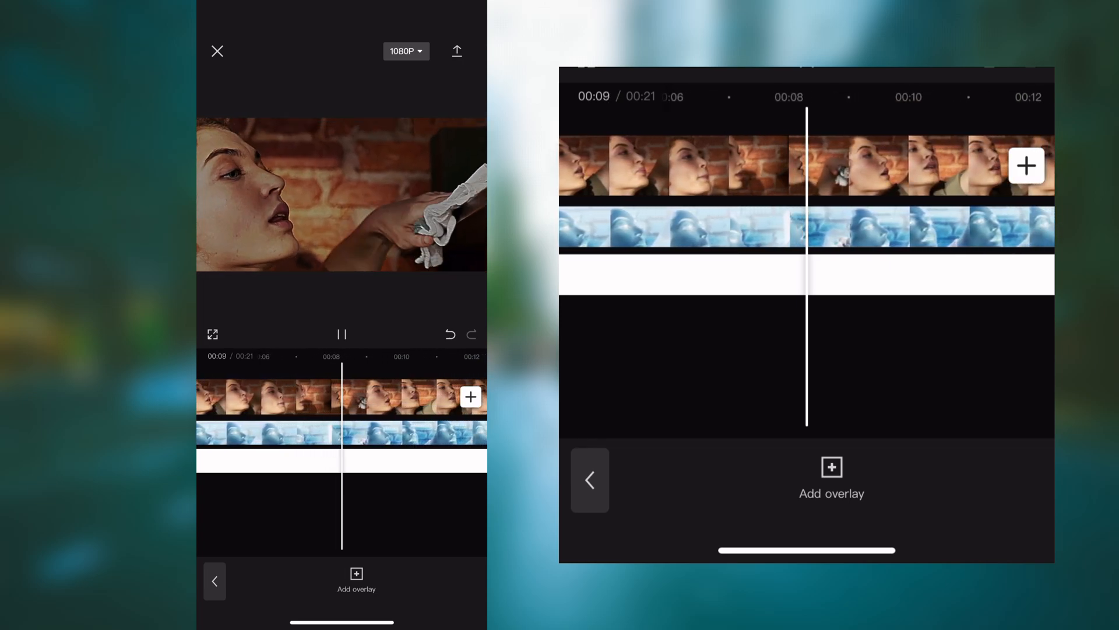
Export at 1080P, 60 fps frame rate and High code rate
click(405, 50)
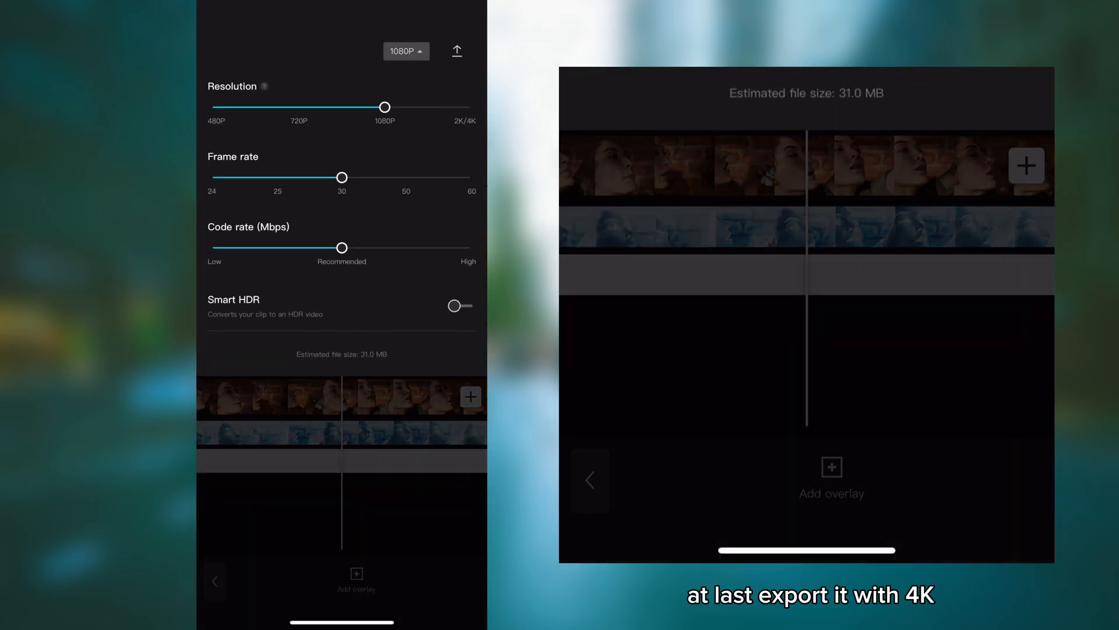
drag(342, 177, 471, 178)
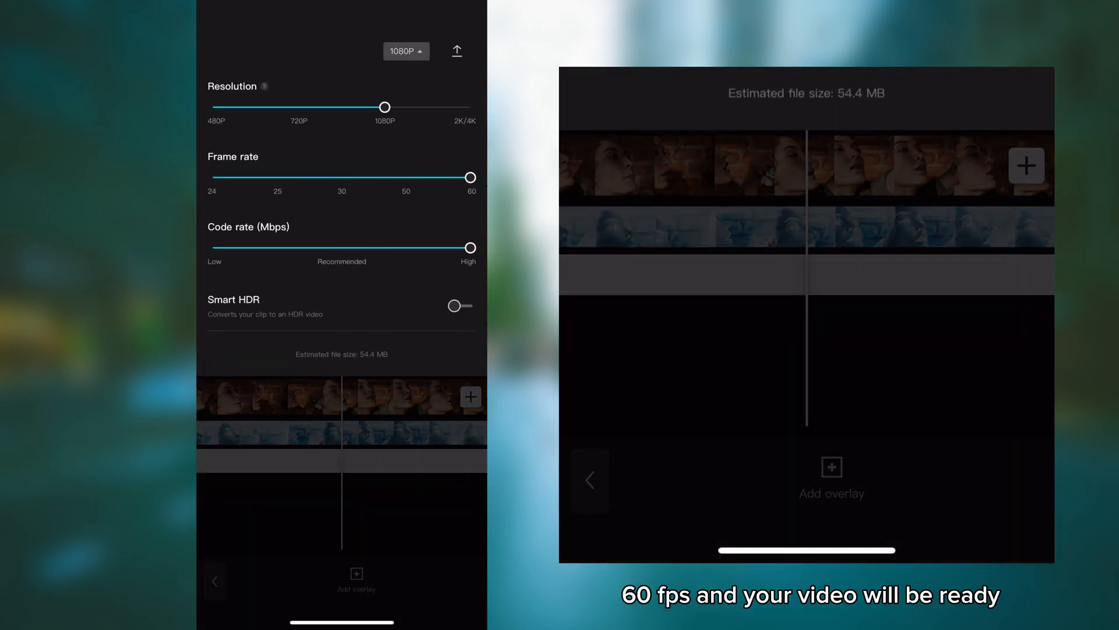
click(457, 51)
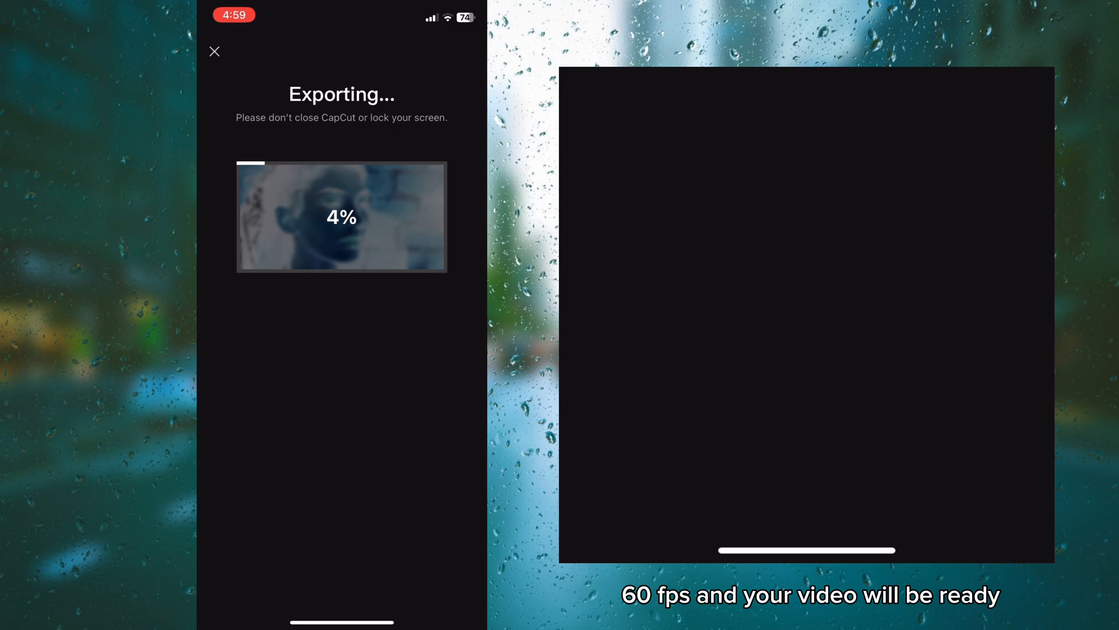